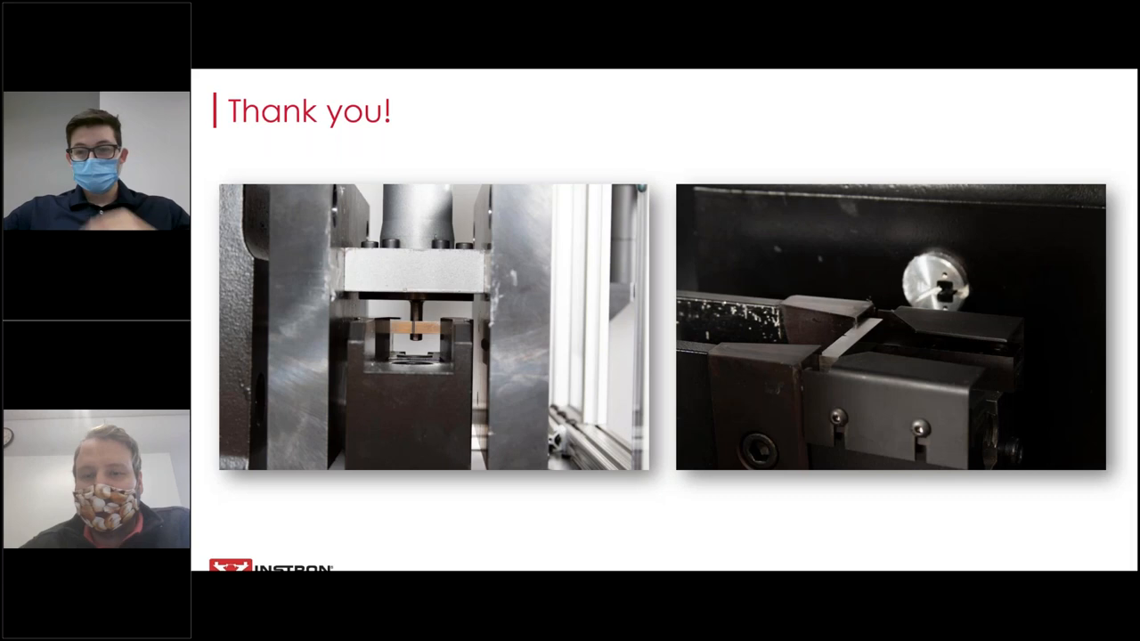
{"action": "mouse_move", "coordinate": [773, 528]}
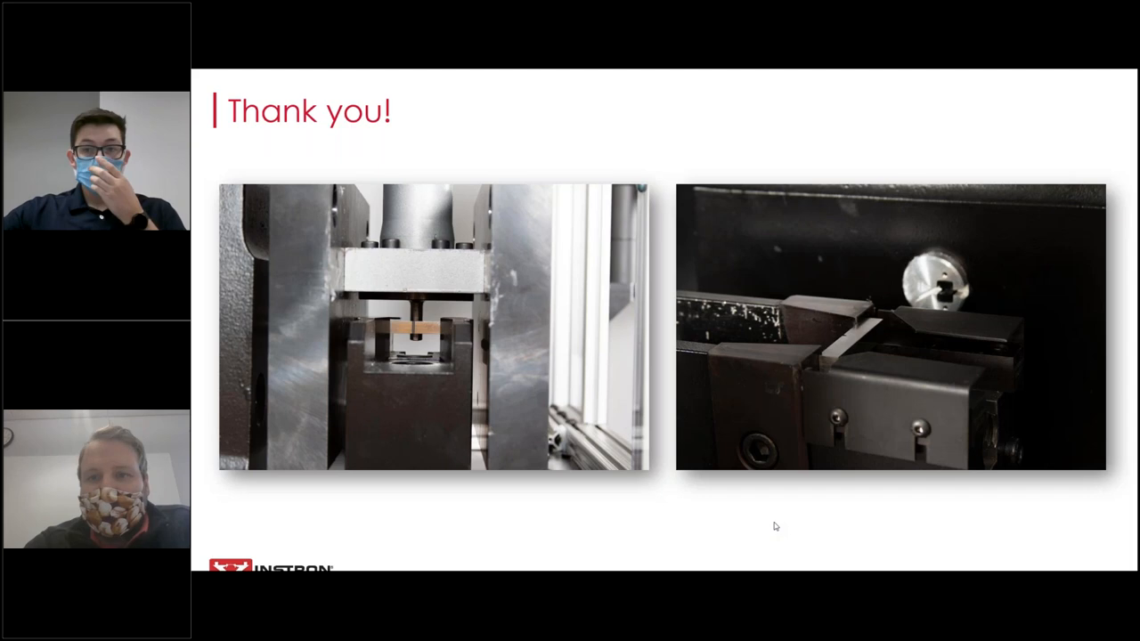
{"action": "mouse_move", "coordinate": [784, 502]}
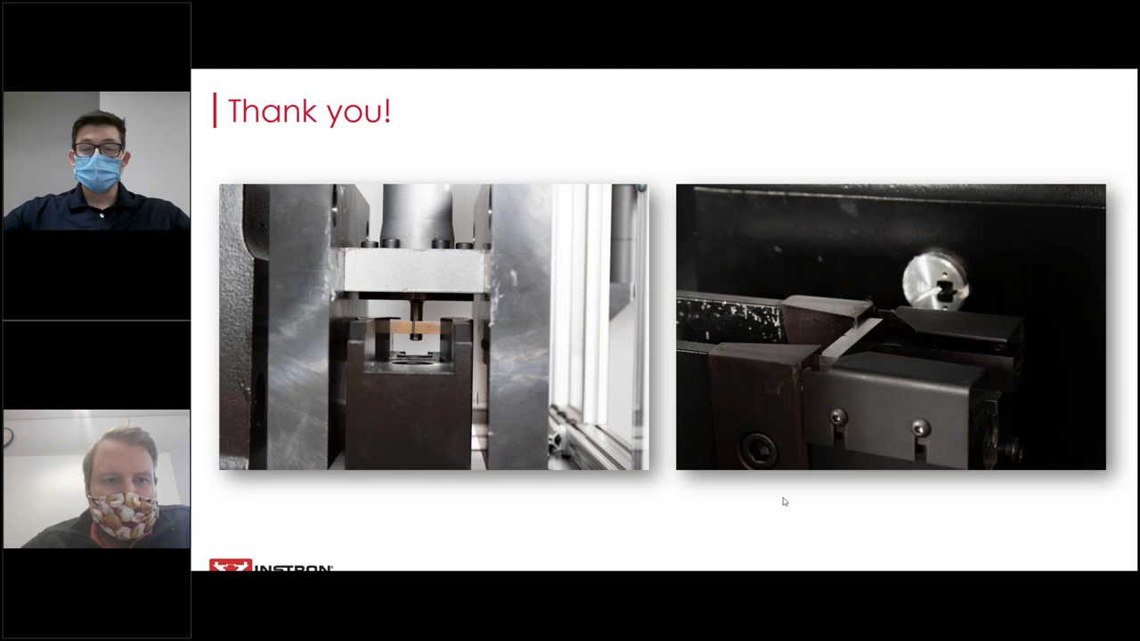